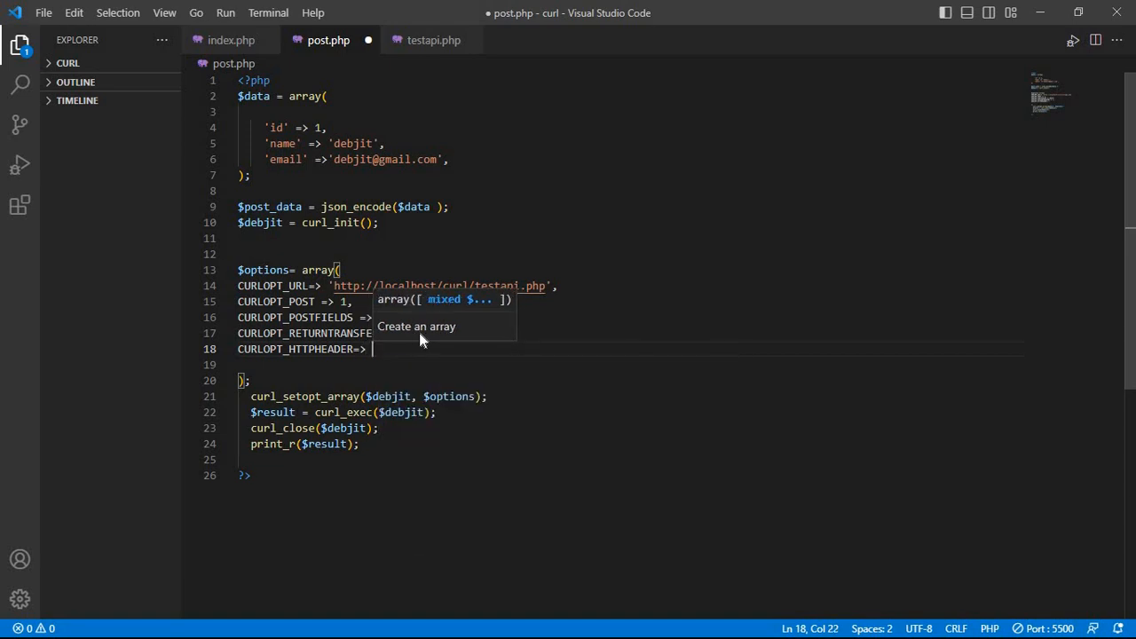
Switch to the testapi.php editor tab to work on the receiving script
left_click(434, 39)
type("$data")
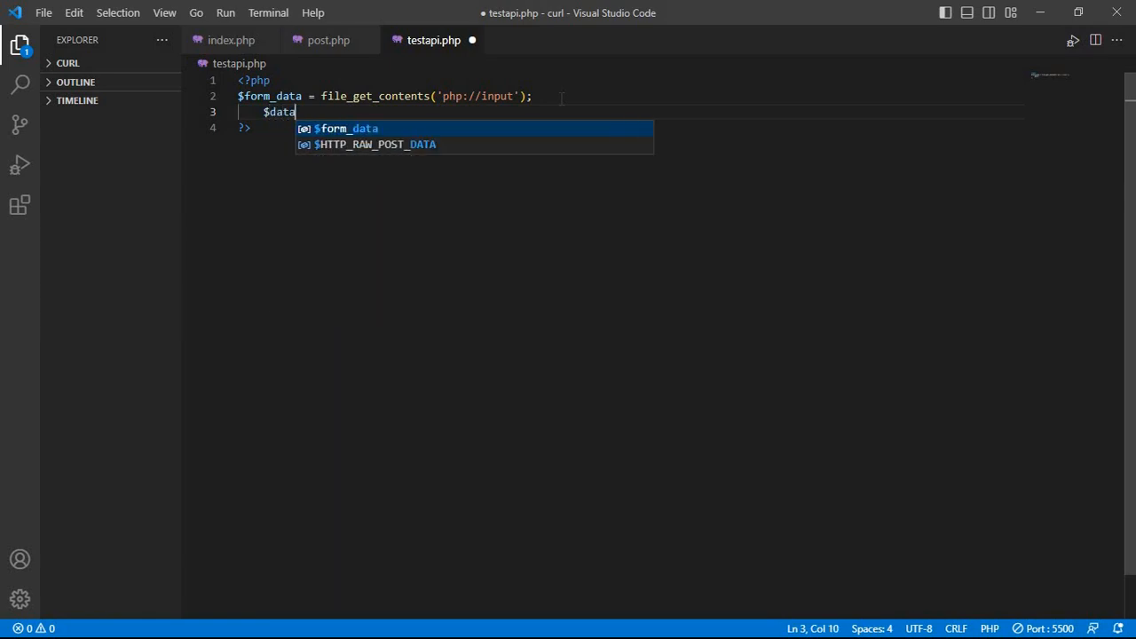
Write $data = json_decode('$form_data') in testapi.php and return to post.php
type("= json_decode('$form_data')")
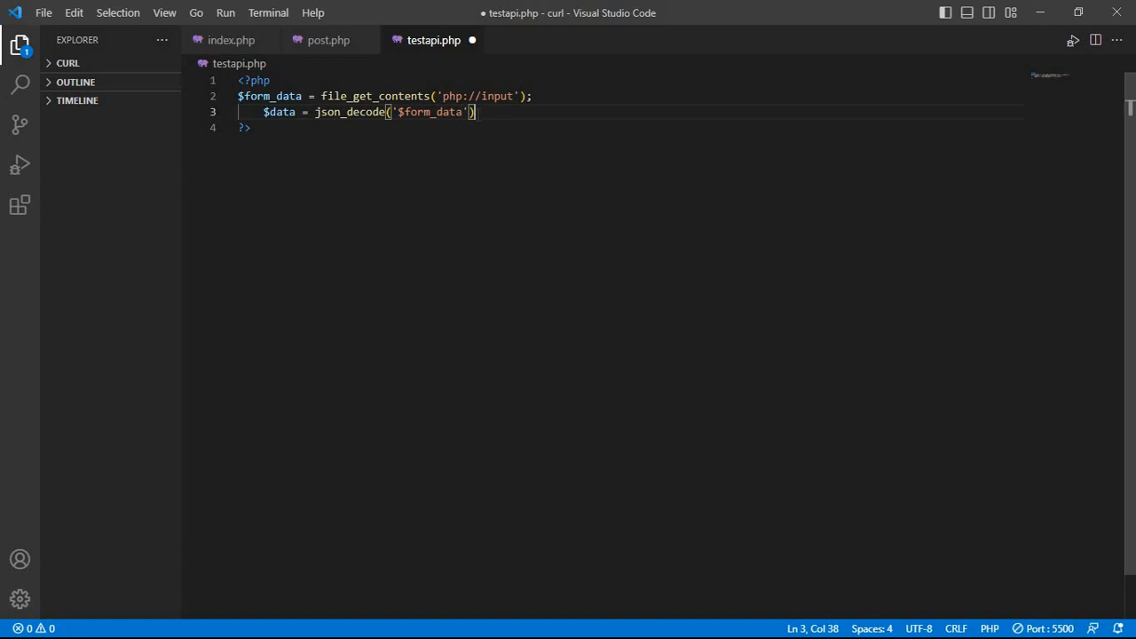
left_click(329, 39)
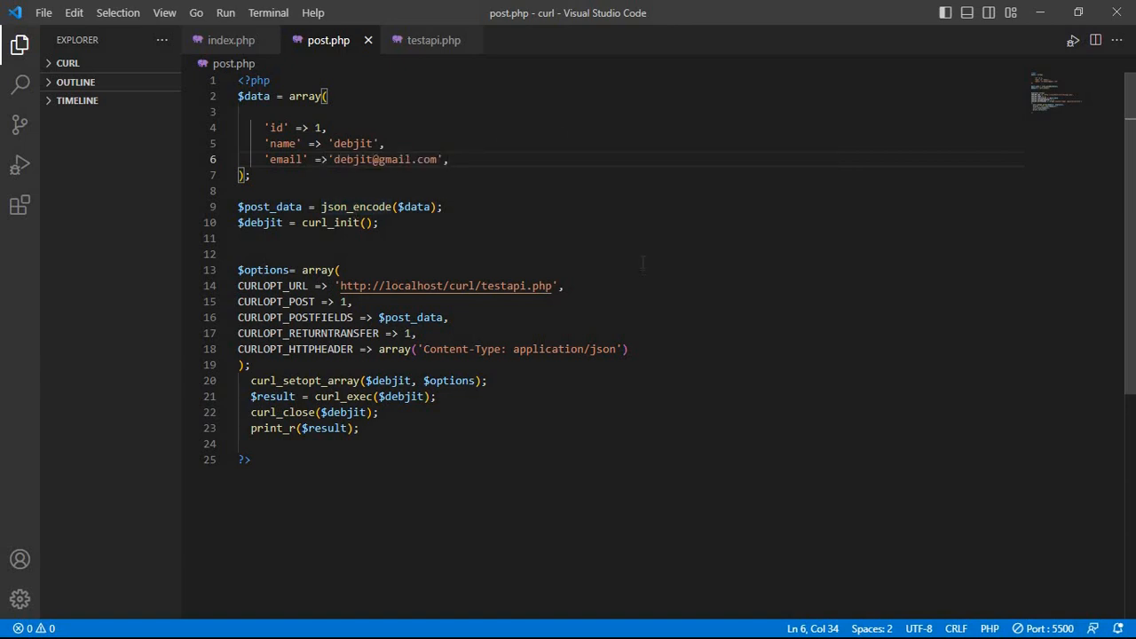